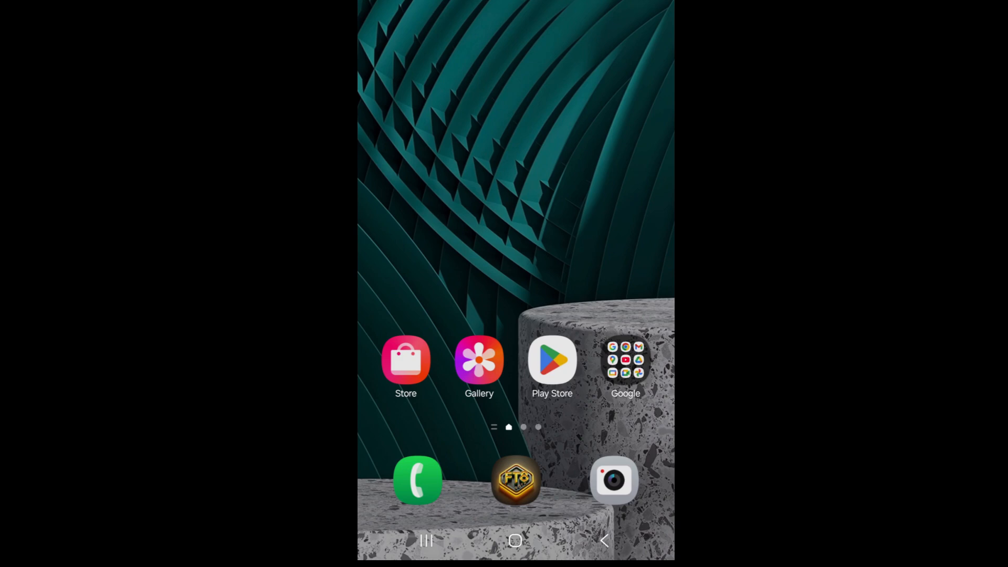
Launch FT8TW from the home screen and scroll through the decoded CQ messages on 14.074 MHz
{"action": "left_click", "coordinate": [514, 482]}
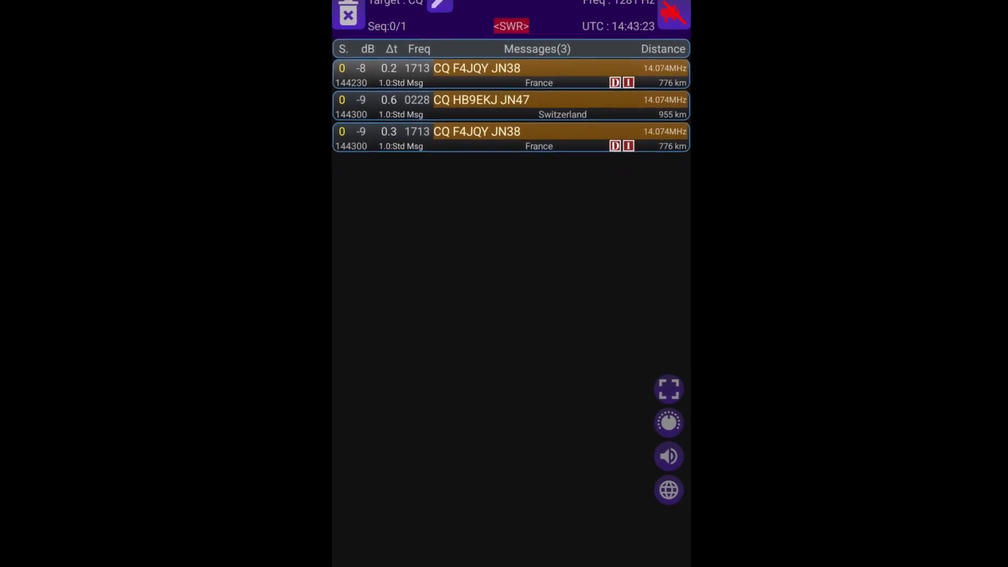
{"action": "scroll", "scroll_direction": "down", "scroll_amount": 3}
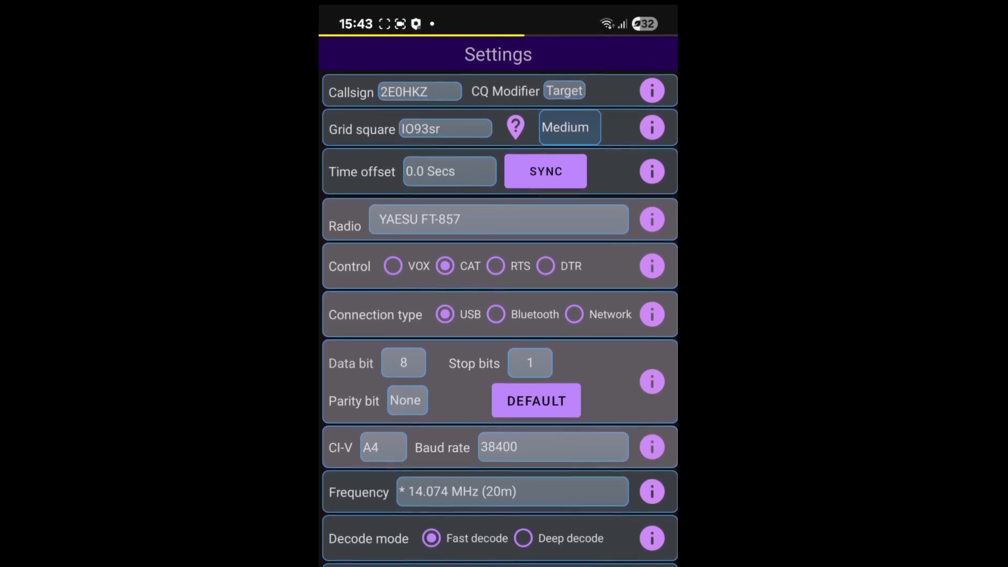
Synchronise the clock from GPS in Settings, leaving a 0.0 second time offset
{"action": "left_click", "coordinate": [515, 127]}
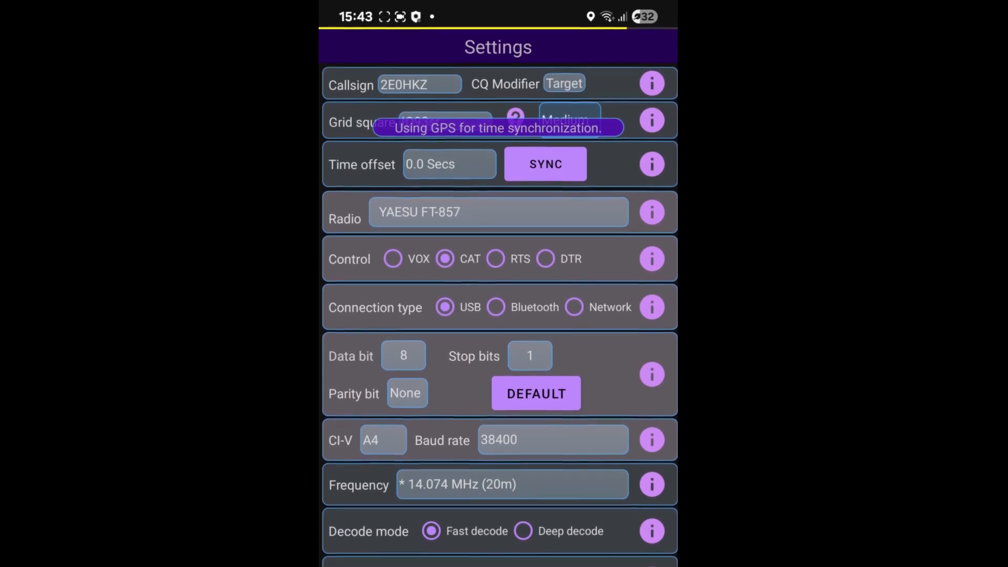
{"action": "left_click", "coordinate": [546, 163]}
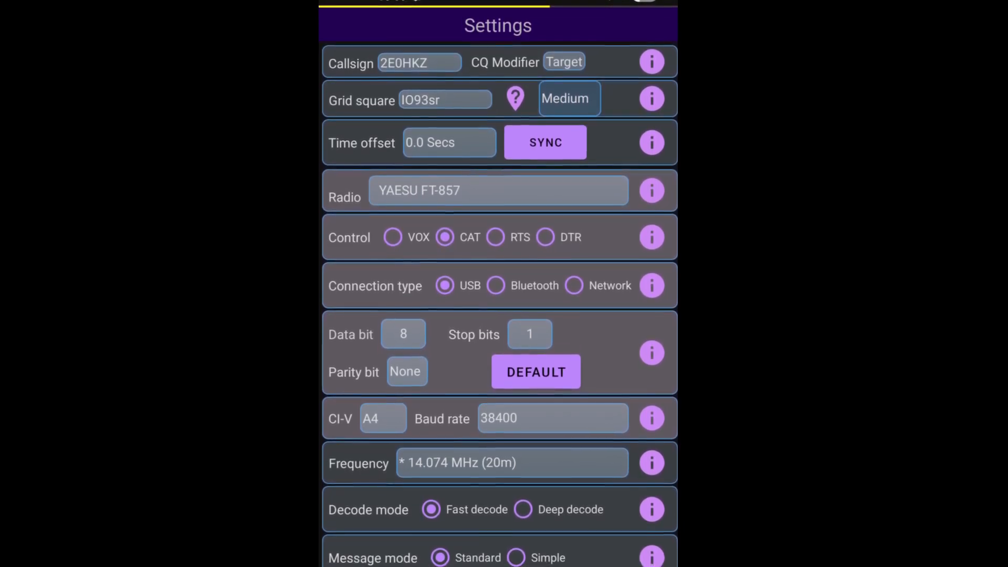
Browse the supported rigs (ICOM, Kenwood, Xiegu, Yaesu) and select YAESU FT-857 as the radio
{"action": "left_click", "coordinate": [498, 190]}
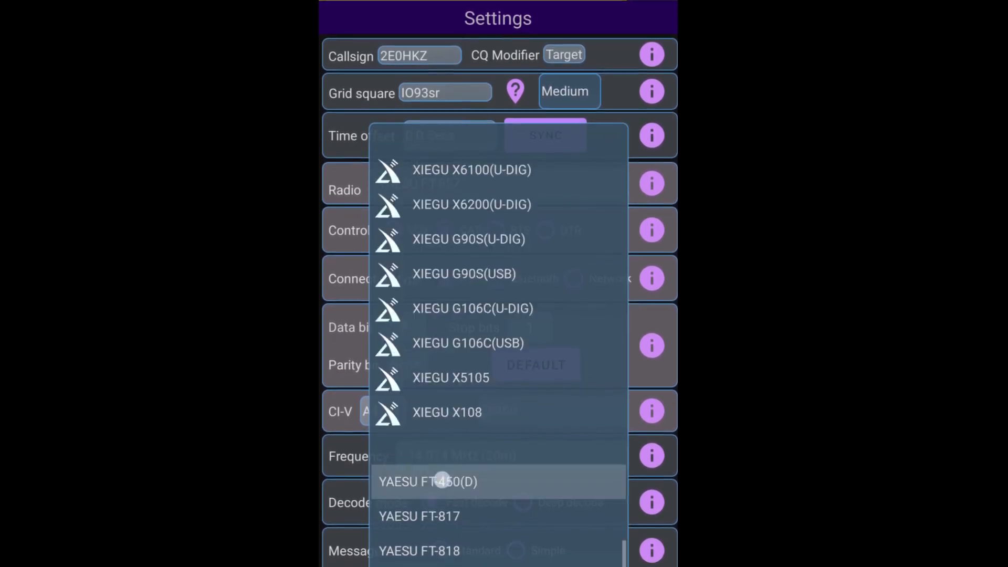
{"action": "scroll", "scroll_direction": "down", "scroll_amount": 3}
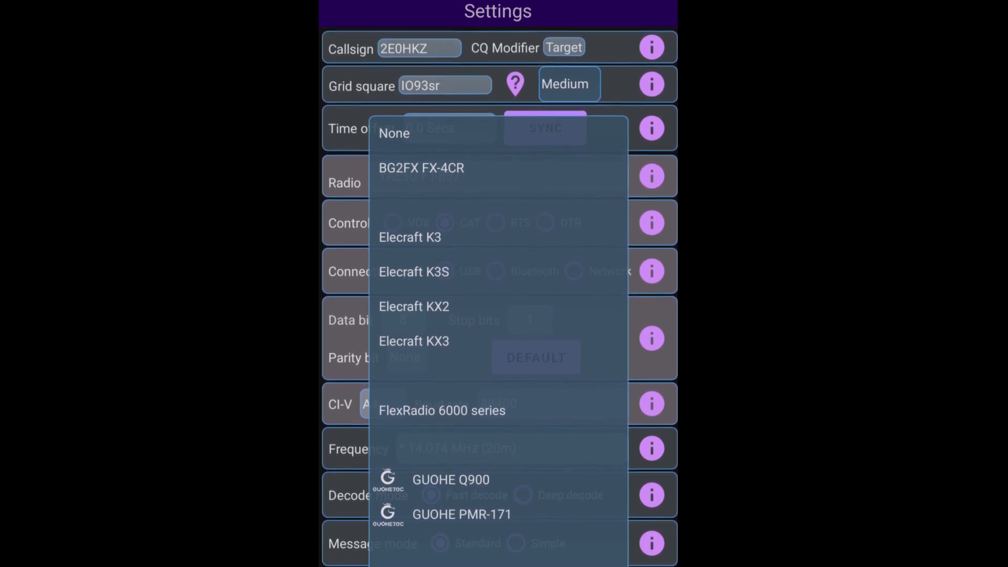
{"action": "scroll", "scroll_direction": "down", "scroll_amount": 3}
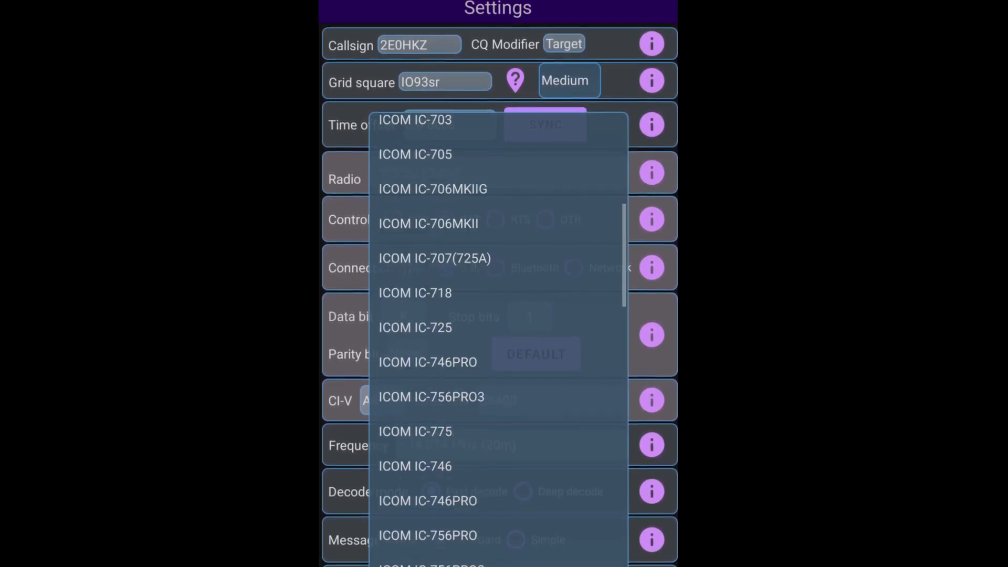
{"action": "scroll", "scroll_direction": "down", "scroll_amount": 3}
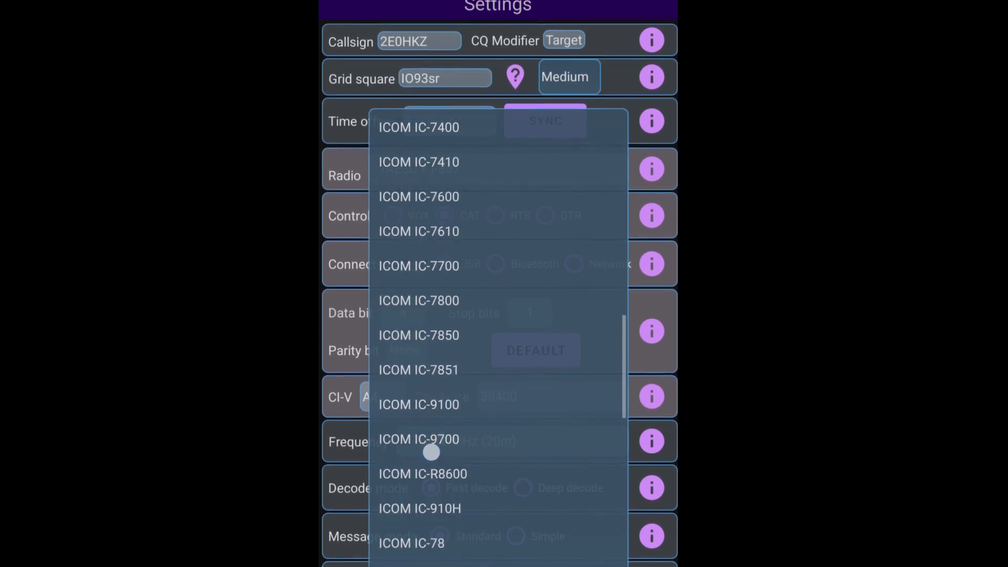
{"action": "scroll", "scroll_direction": "down", "scroll_amount": 3}
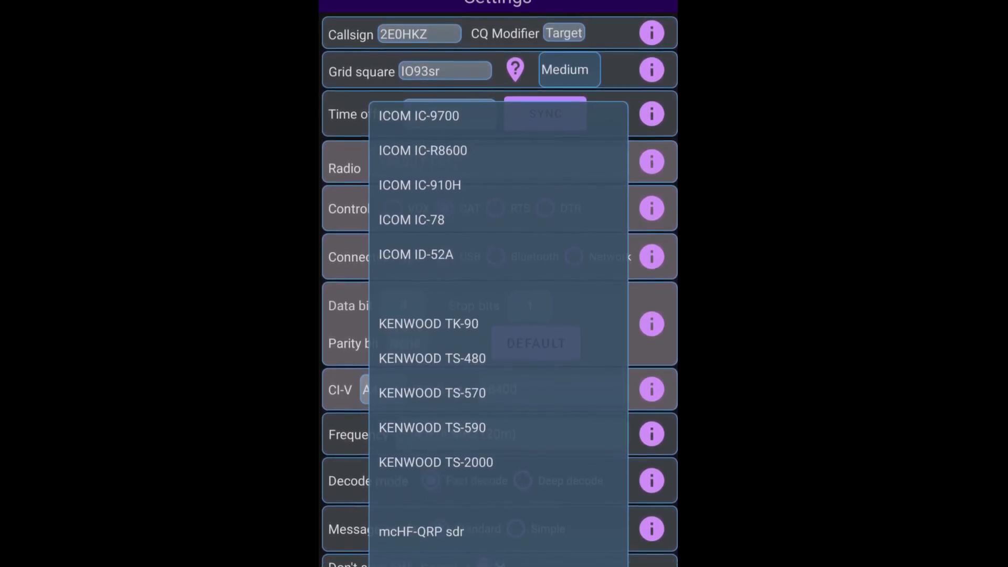
{"action": "scroll", "scroll_direction": "down", "scroll_amount": 3}
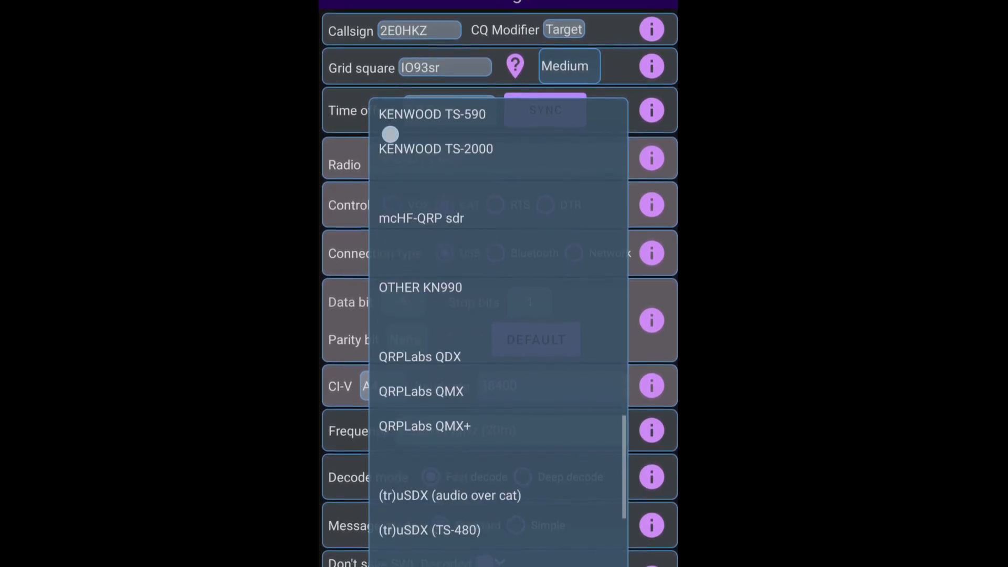
{"action": "scroll", "scroll_direction": "down", "scroll_amount": 3}
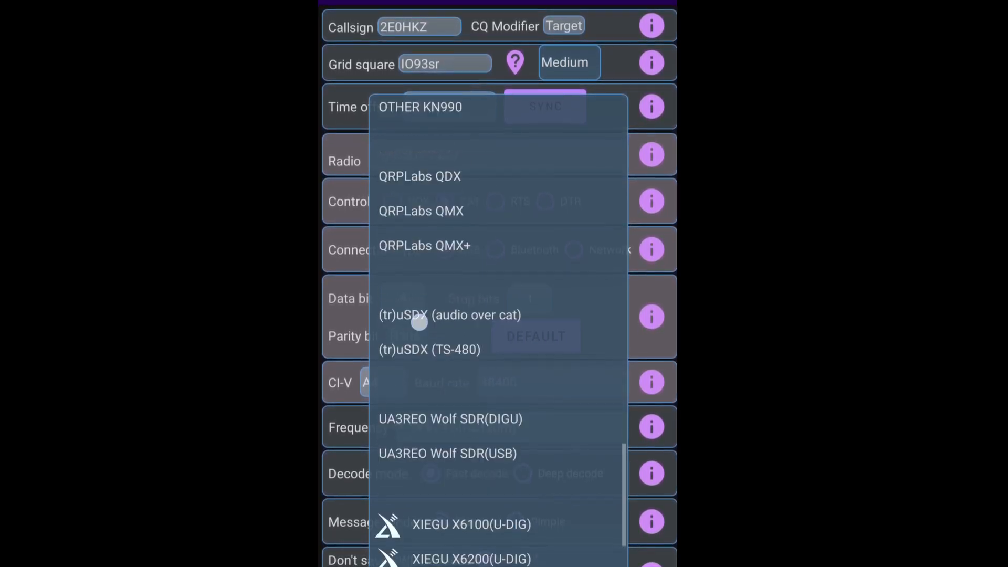
{"action": "scroll", "scroll_direction": "down", "scroll_amount": 3}
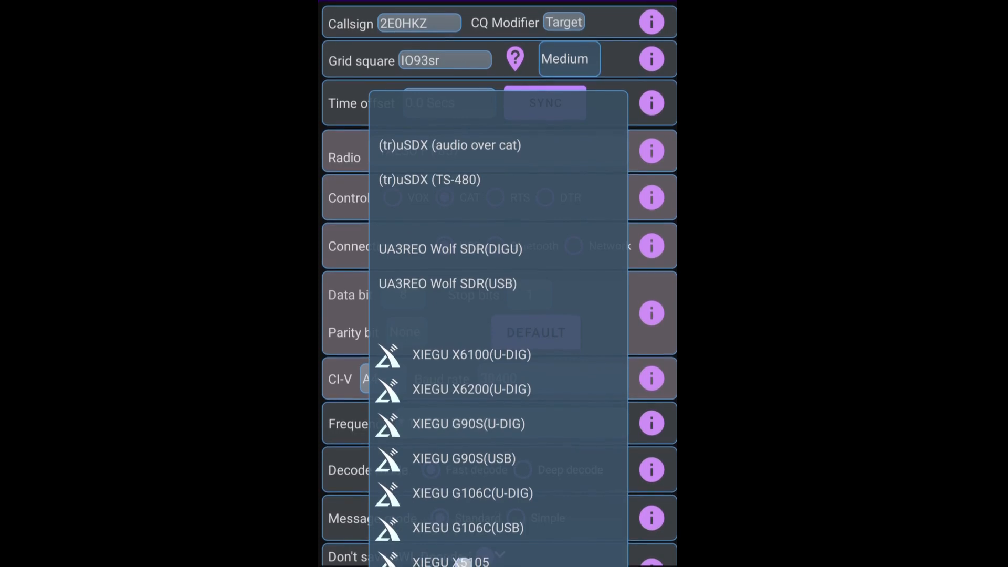
{"action": "scroll", "scroll_direction": "down", "scroll_amount": 3}
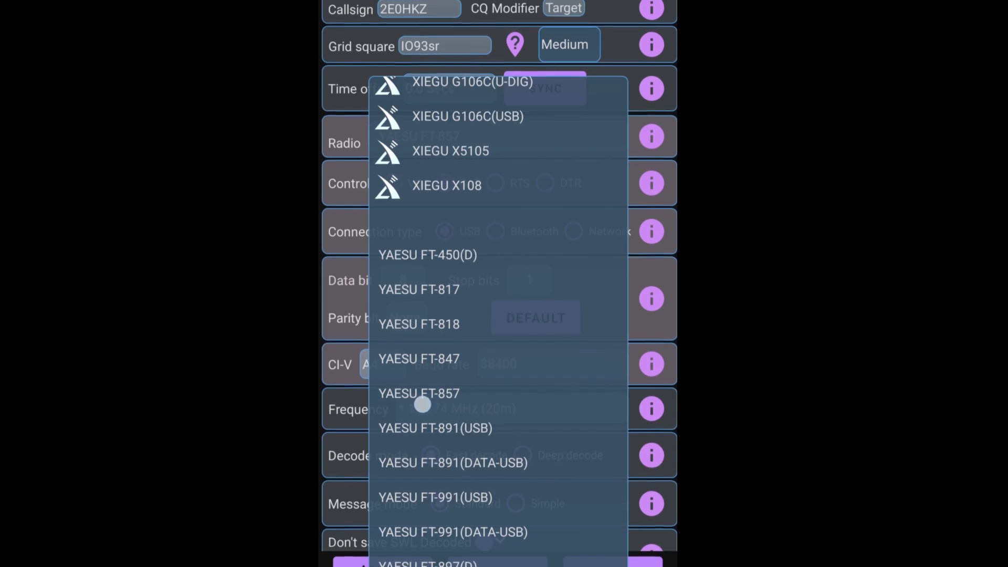
{"action": "left_click", "coordinate": [418, 393]}
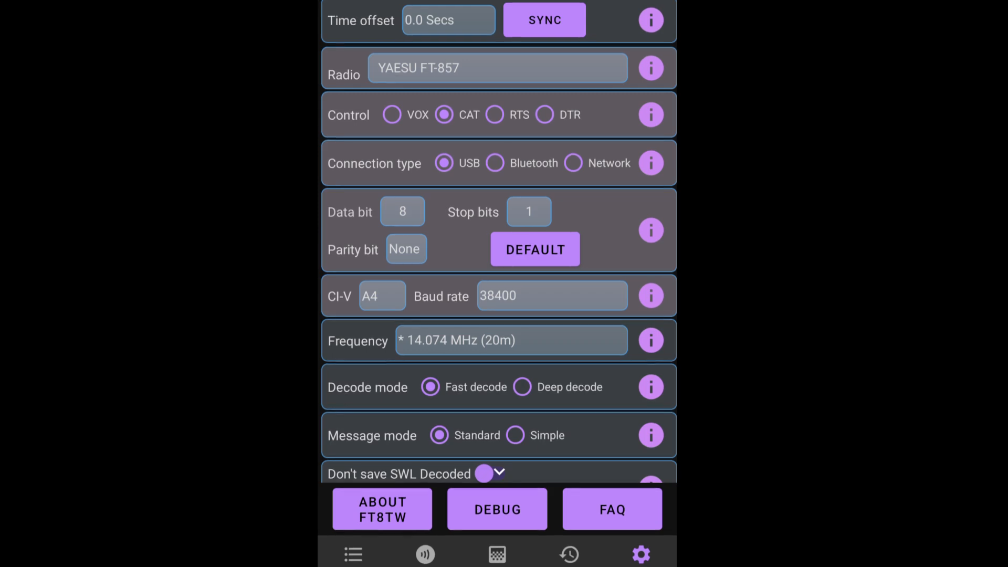
Review the preset frequency list and keep 14.074 MHz (20m) as the working frequency
{"action": "left_click", "coordinate": [551, 296]}
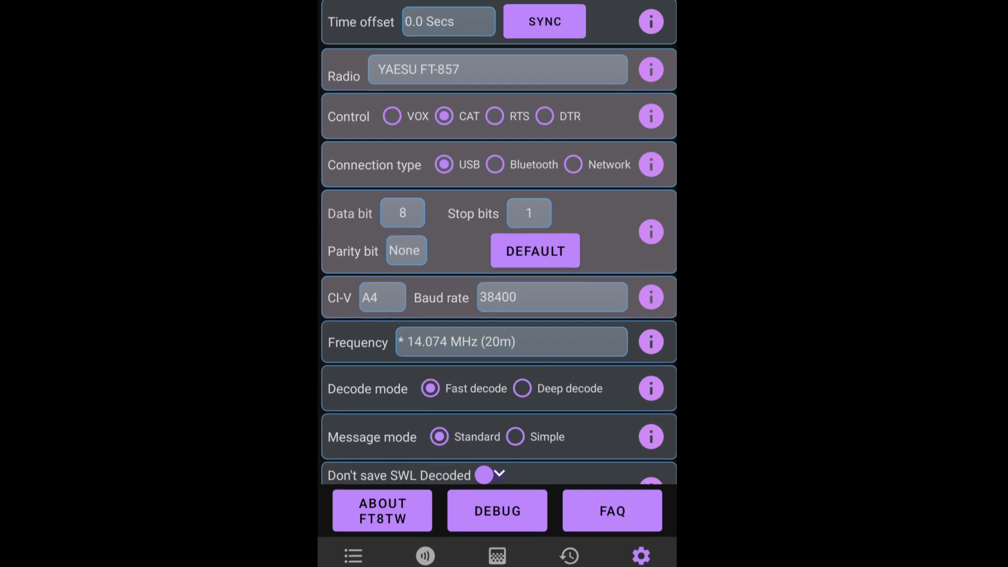
{"action": "left_click", "coordinate": [510, 342]}
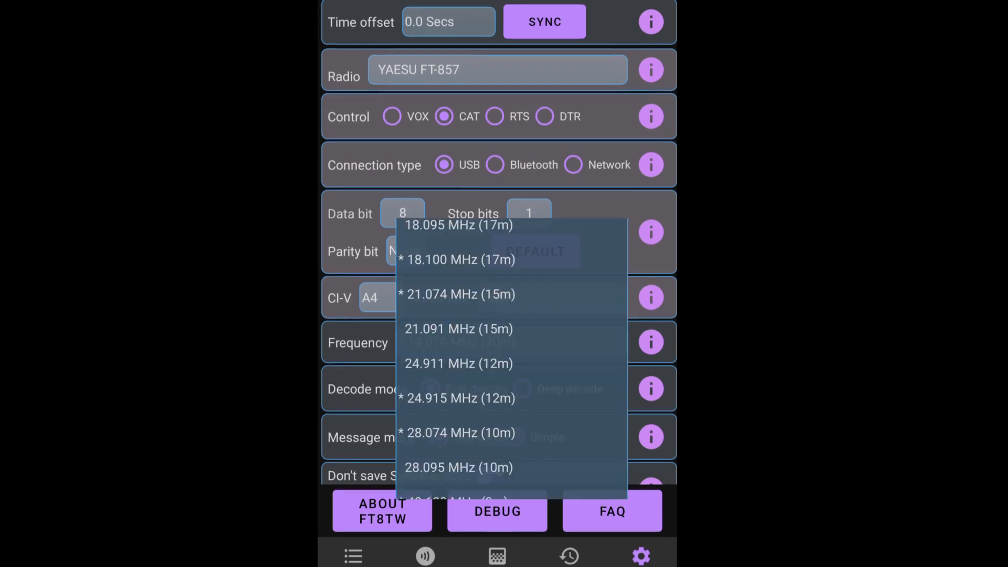
{"action": "scroll", "scroll_direction": "down", "scroll_amount": 3}
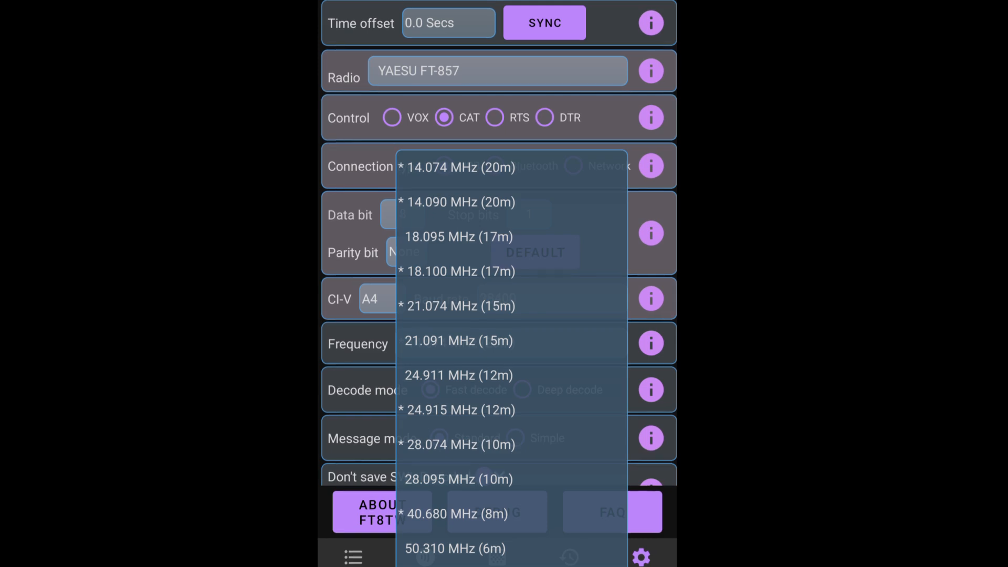
{"action": "left_click", "coordinate": [456, 167]}
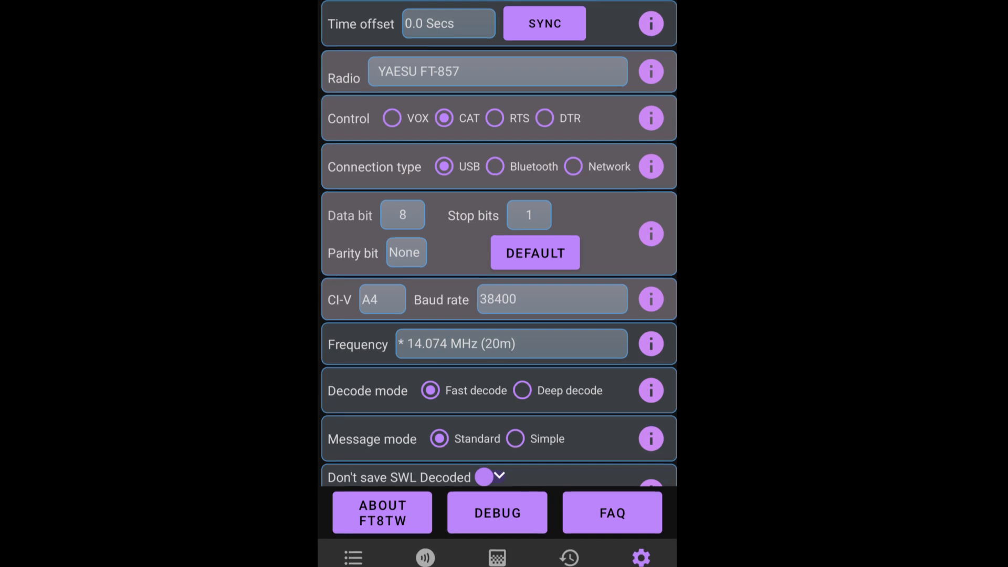
Review the TX watchdog durations and keep the watchdog at 5 Mins
{"action": "scroll", "scroll_direction": "down", "scroll_amount": 3}
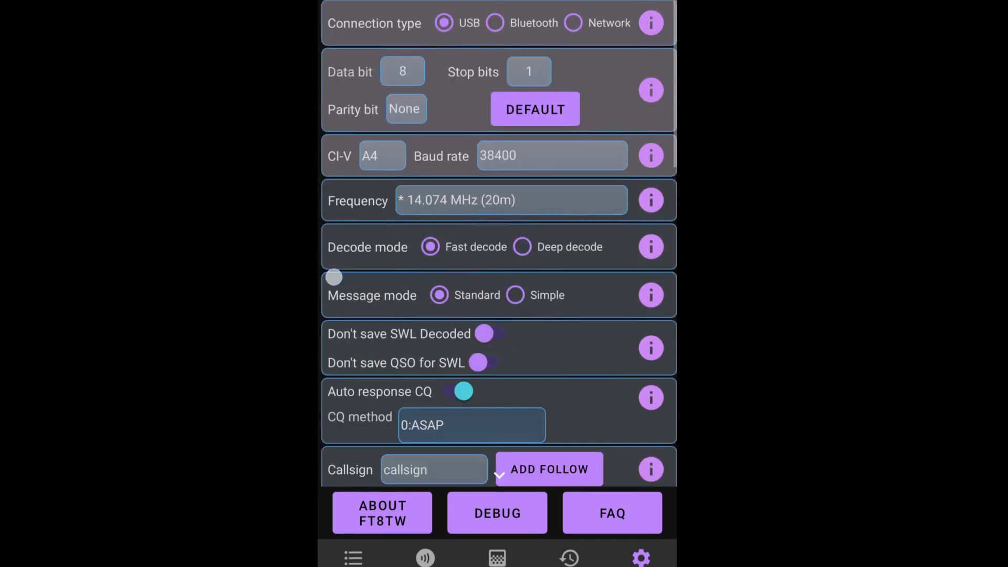
{"action": "scroll", "scroll_direction": "down", "scroll_amount": 3}
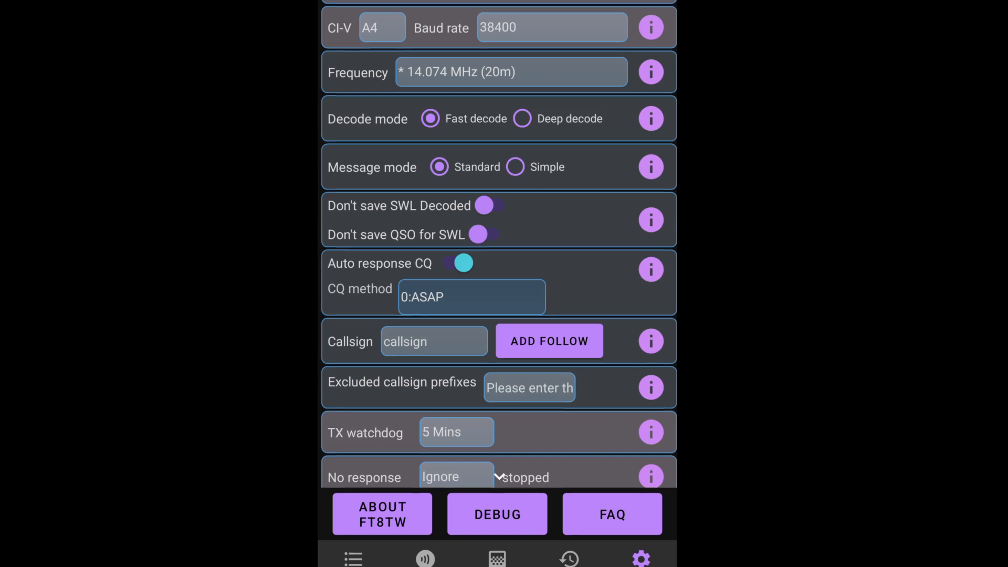
{"action": "scroll", "scroll_direction": "down", "scroll_amount": 3}
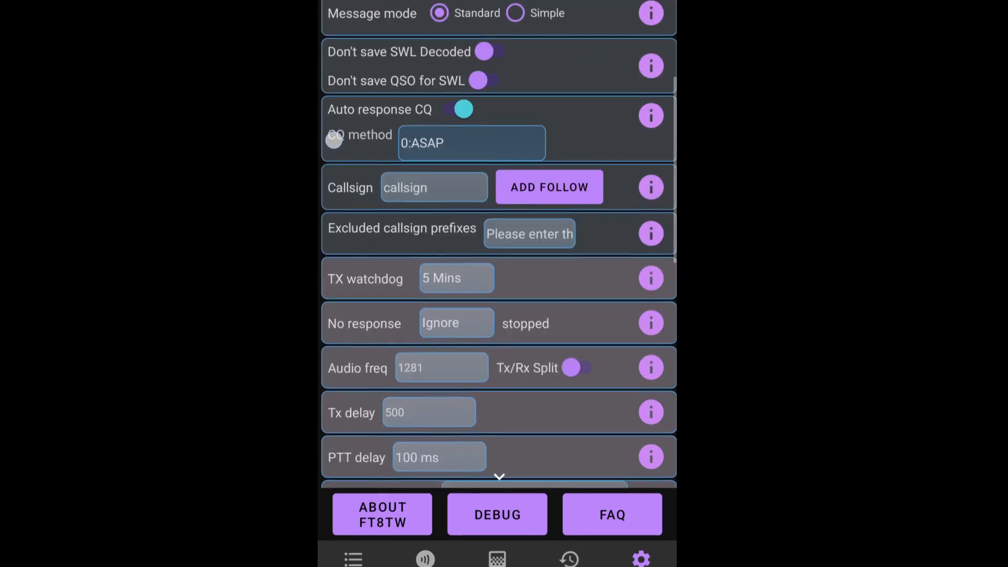
{"action": "scroll", "scroll_direction": "down", "scroll_amount": 3}
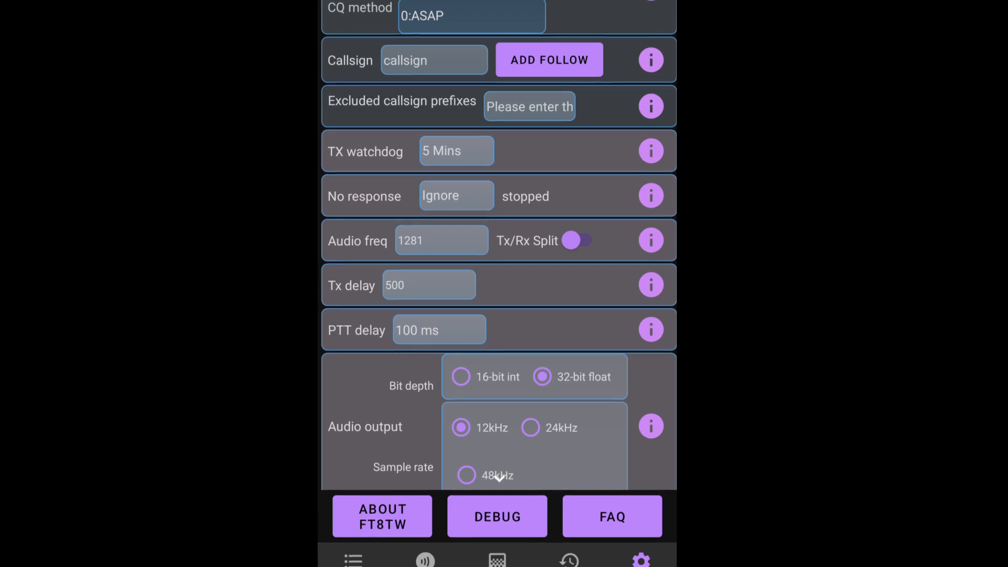
{"action": "left_click", "coordinate": [455, 151]}
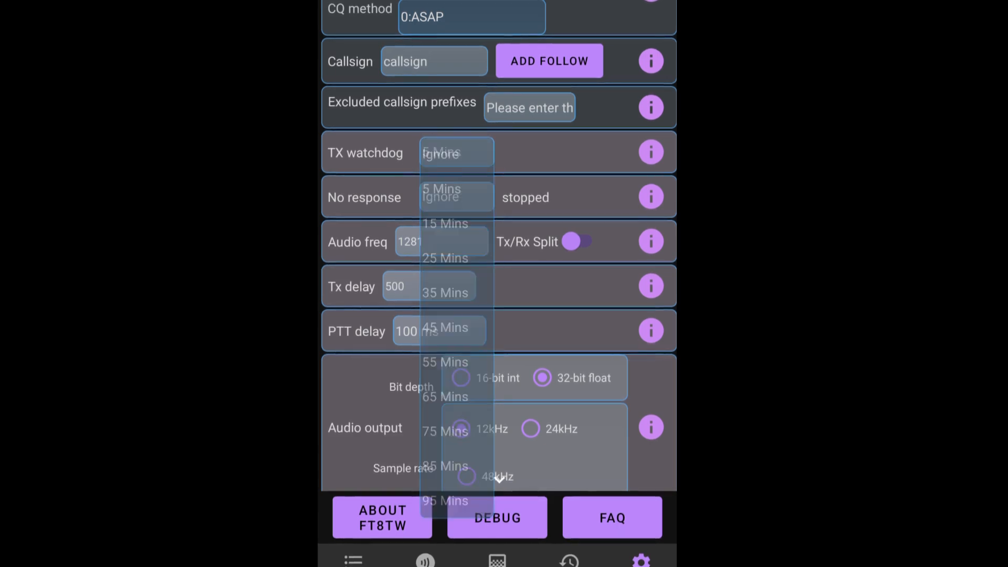
{"action": "left_click", "coordinate": [441, 189]}
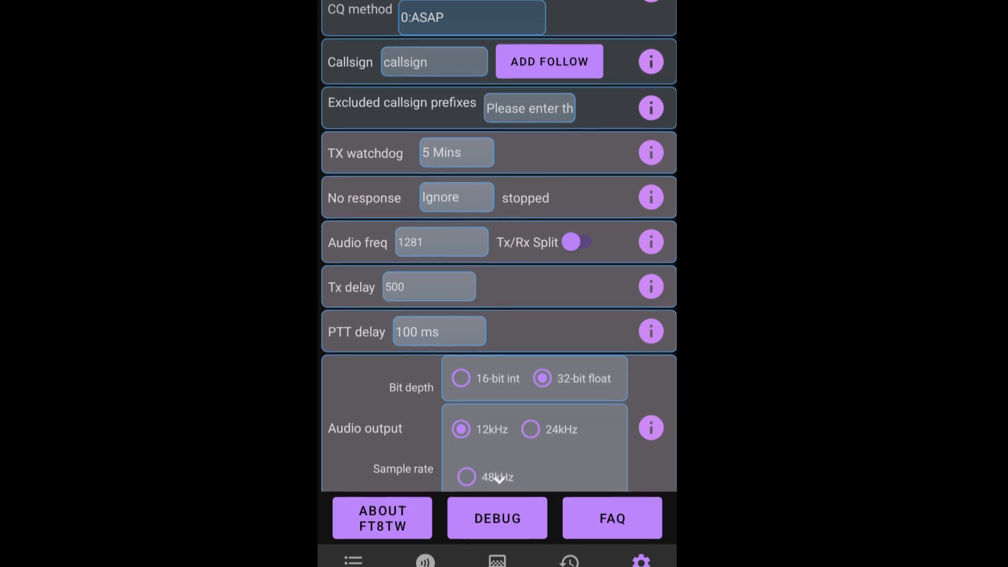
{"action": "left_click", "coordinate": [455, 197]}
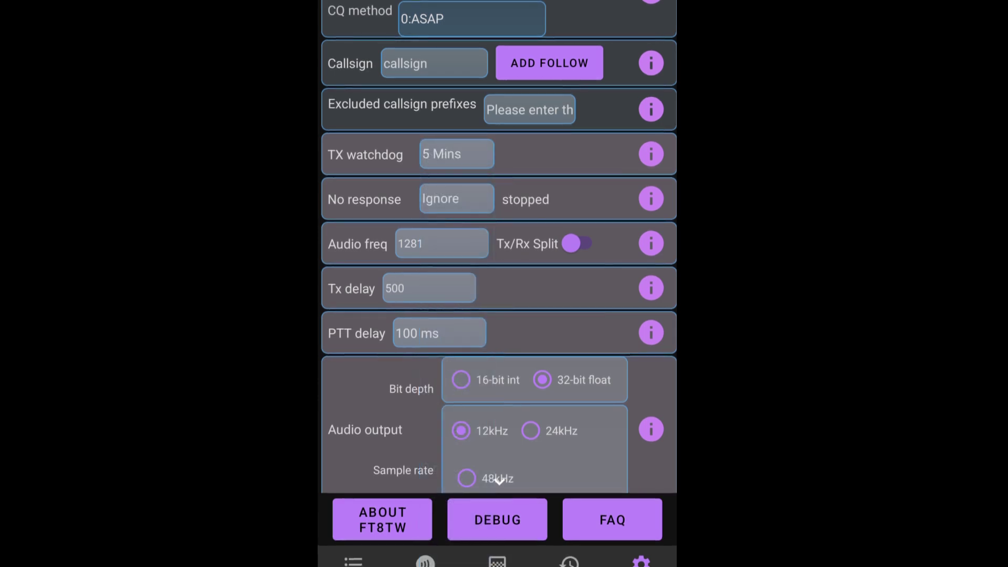
Toggle the Spot PSKReport switch further down the Settings page
{"action": "scroll", "scroll_direction": "down", "scroll_amount": 3}
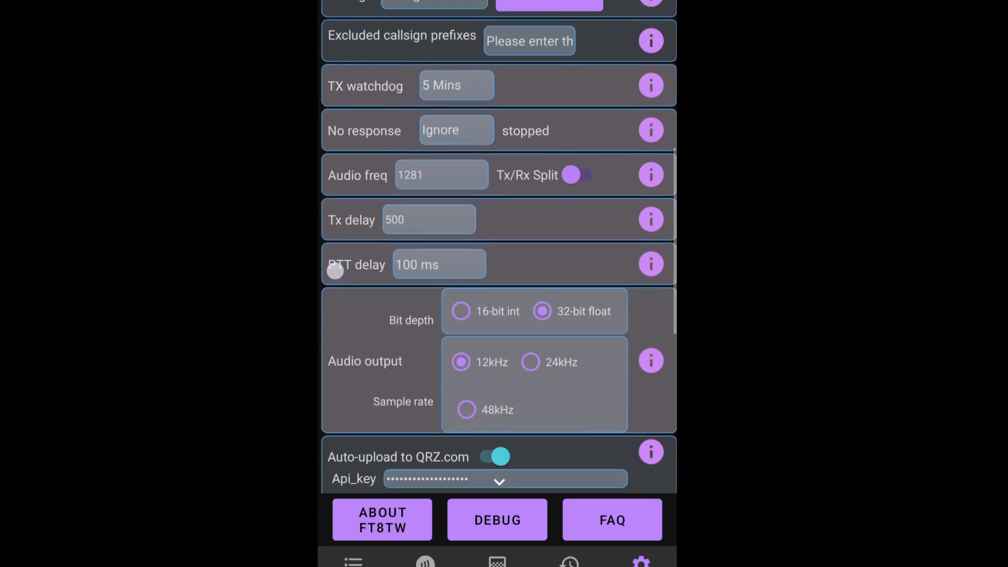
{"action": "scroll", "scroll_direction": "down", "scroll_amount": 3}
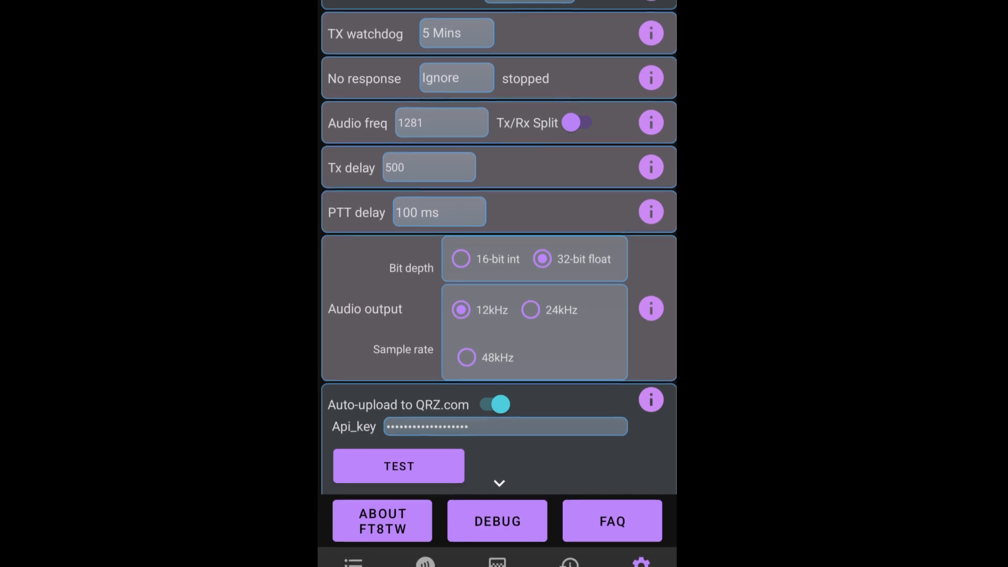
{"action": "scroll", "scroll_direction": "down", "scroll_amount": 3}
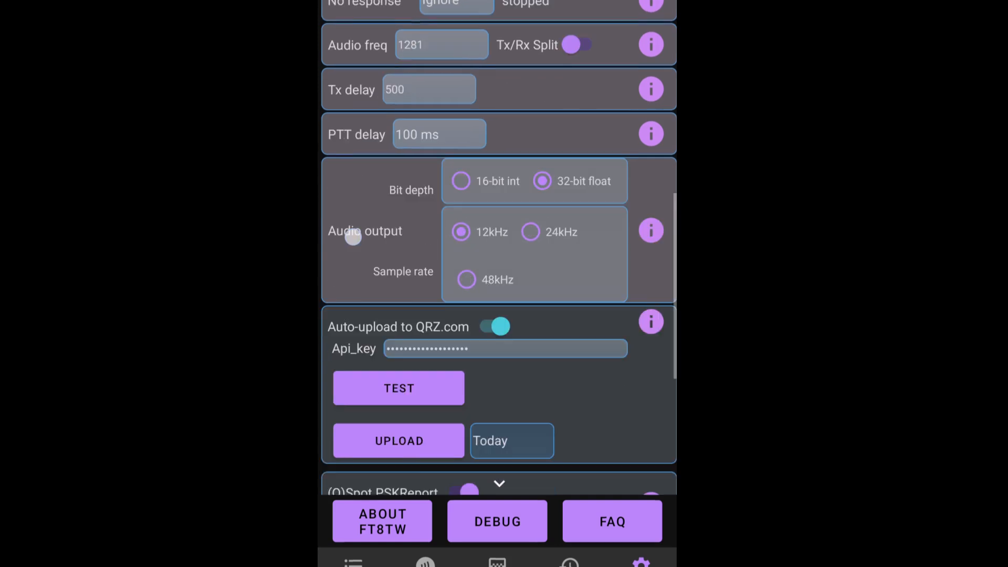
{"action": "scroll", "scroll_direction": "down", "scroll_amount": 3}
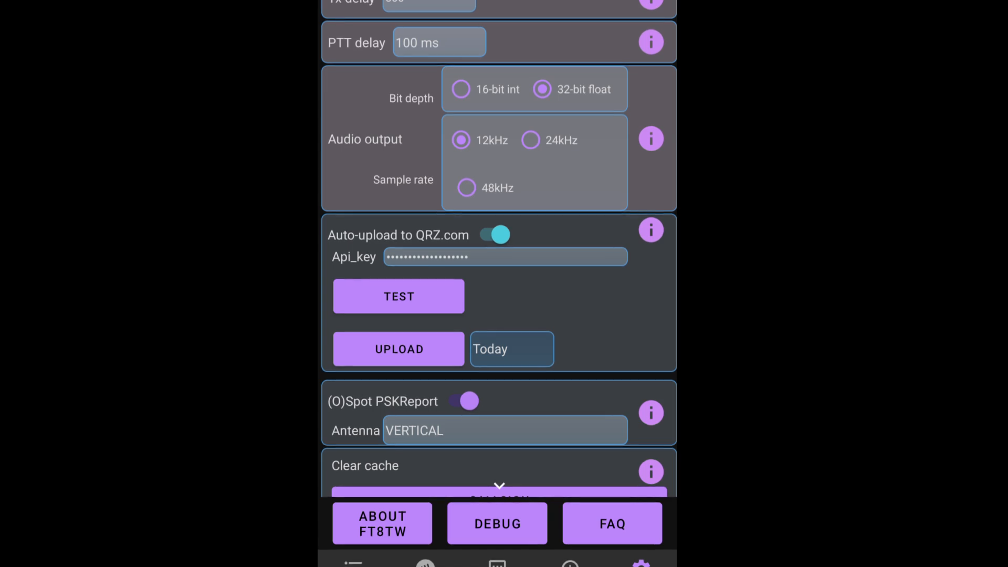
{"action": "scroll", "scroll_direction": "down", "scroll_amount": 3}
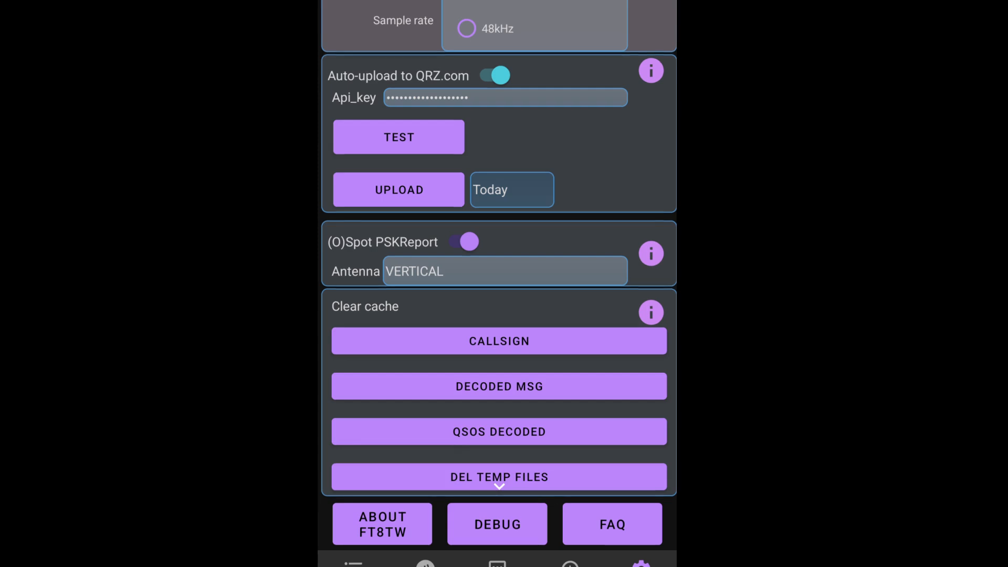
{"action": "left_click", "coordinate": [464, 241]}
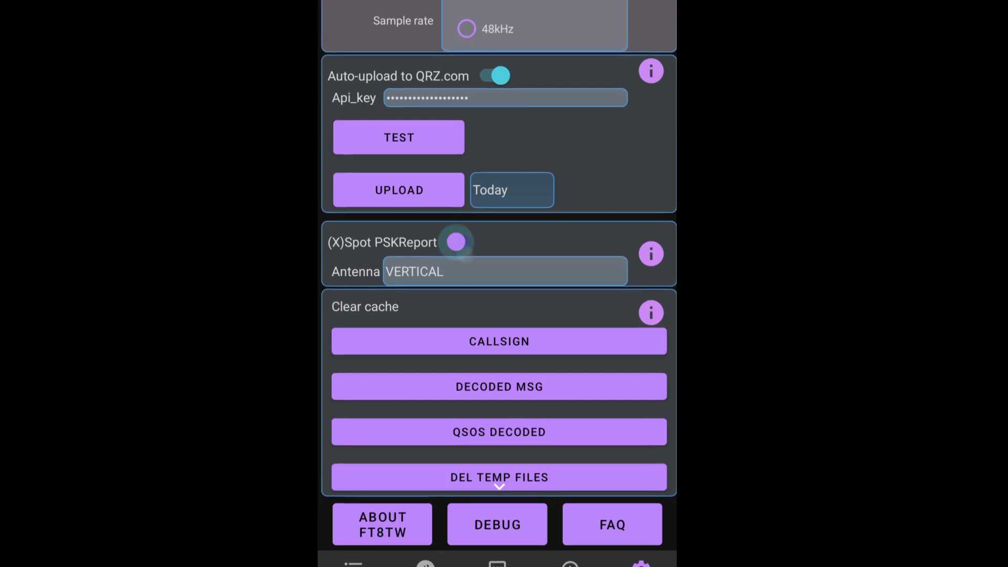
{"action": "left_click", "coordinate": [456, 242]}
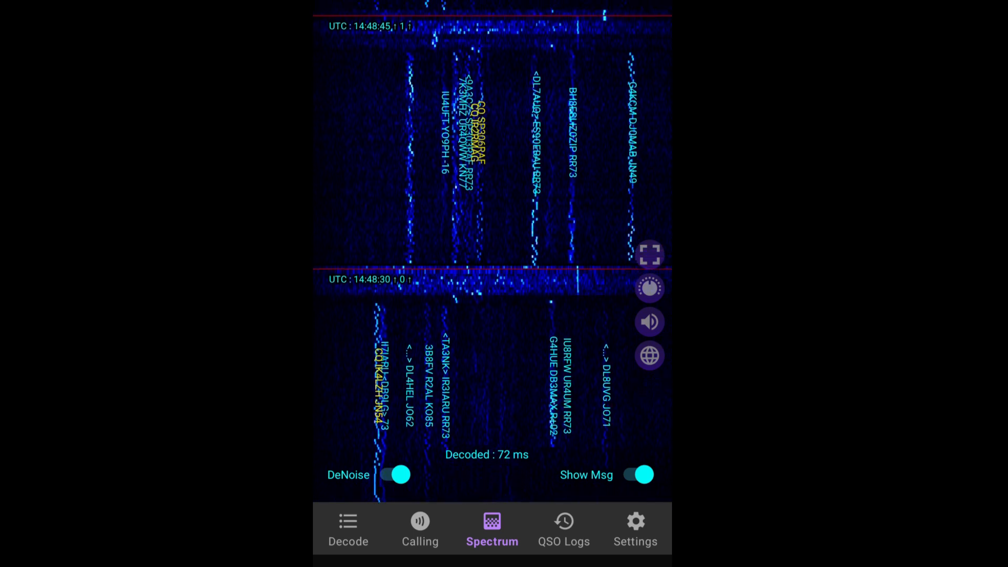
Check the CQ calling list, then return to the full decode list on 14.074 MHz and scroll through it
{"action": "left_click", "coordinate": [420, 530]}
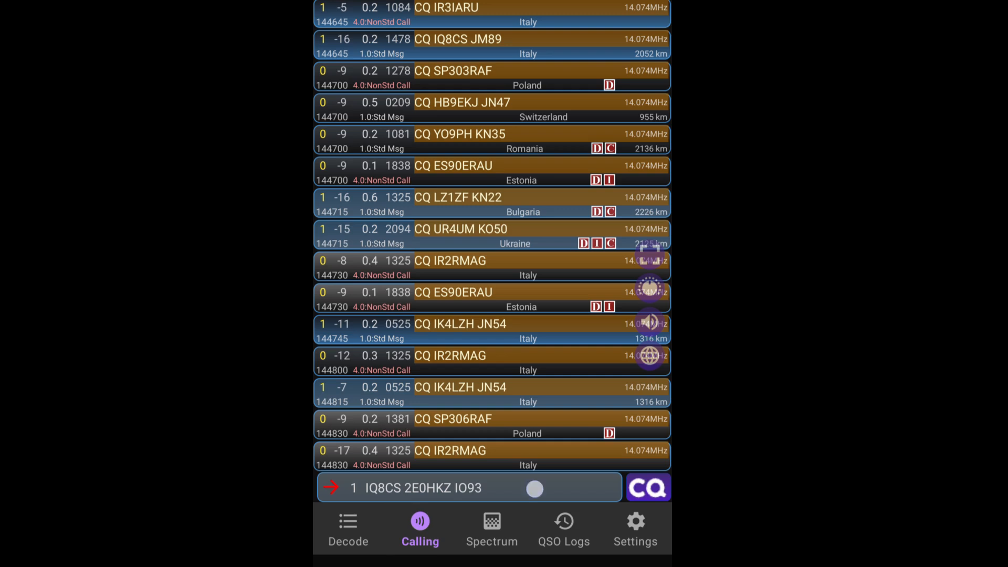
{"action": "left_click", "coordinate": [470, 487]}
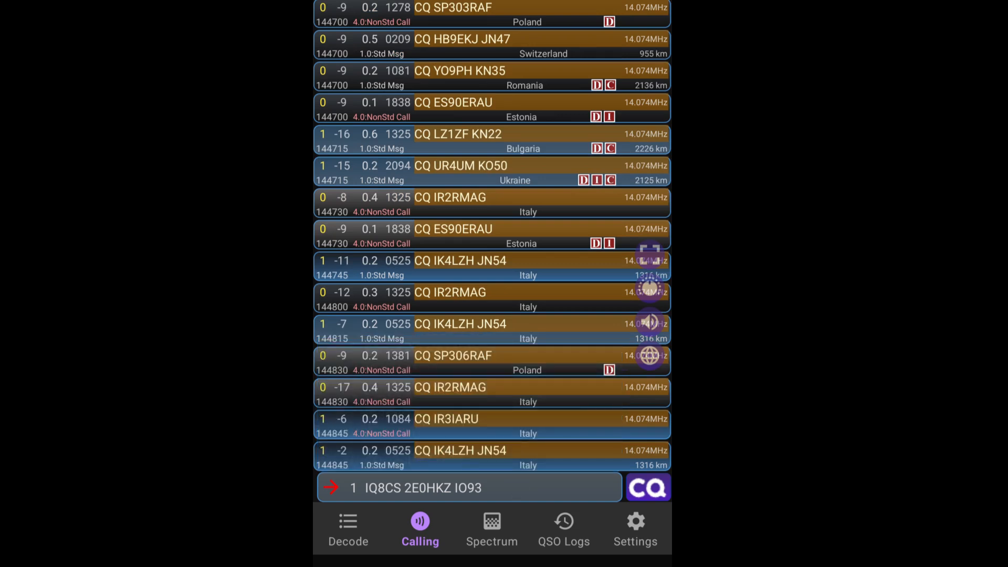
{"action": "left_click", "coordinate": [347, 528]}
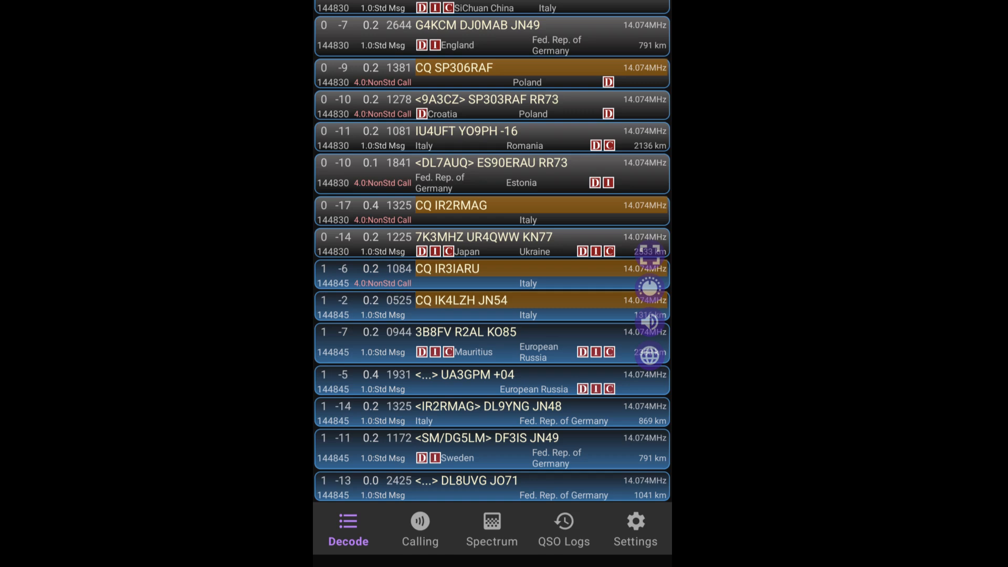
{"action": "scroll", "scroll_direction": "down", "scroll_amount": 3}
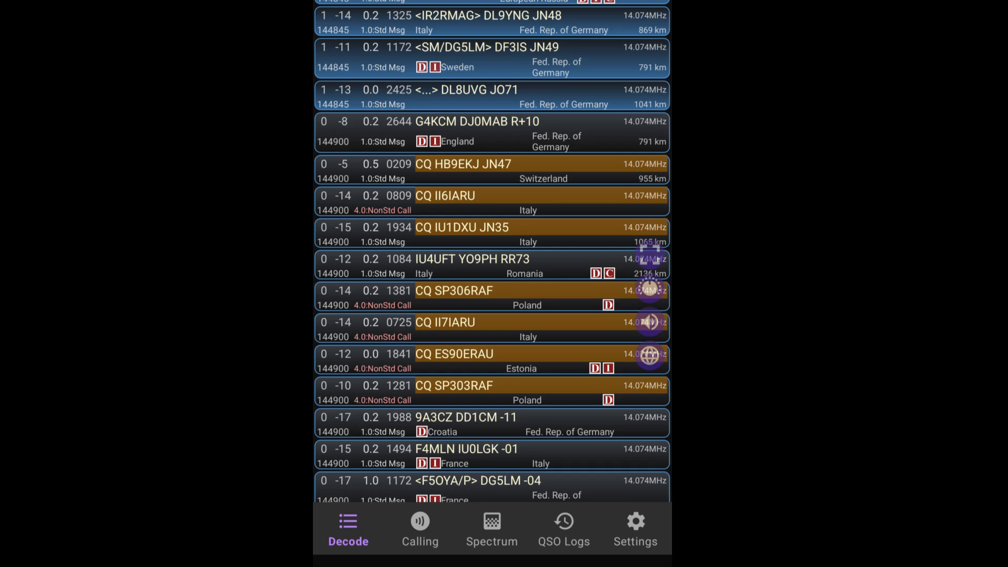
Show the Calling list in landscape and set CQ station IQ8CS in Italy as the reply target
{"action": "left_click", "coordinate": [420, 527]}
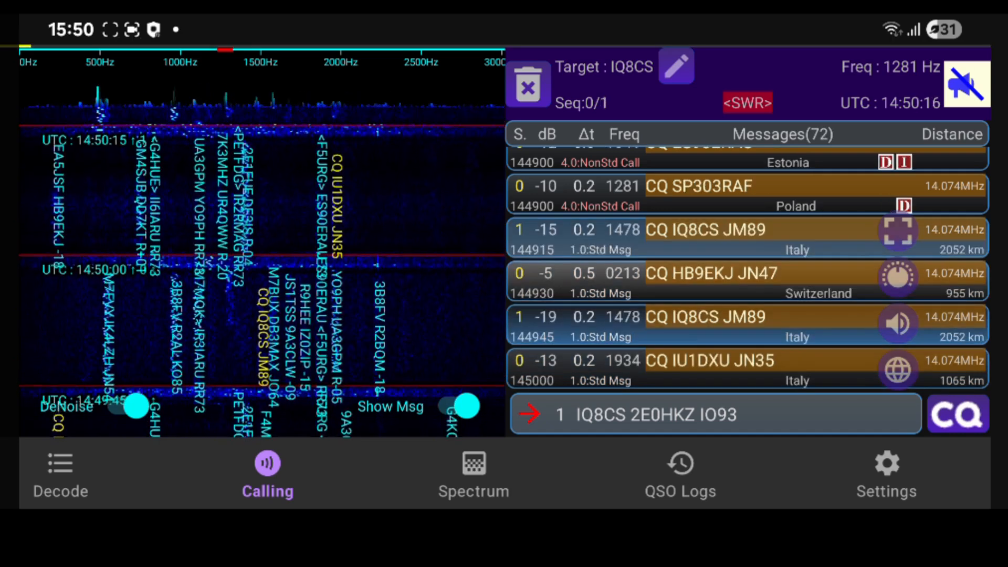
Send a general CQ on 14.074 MHz with the transmit audio frequency moved to 1284 Hz
{"action": "left_click", "coordinate": [967, 84]}
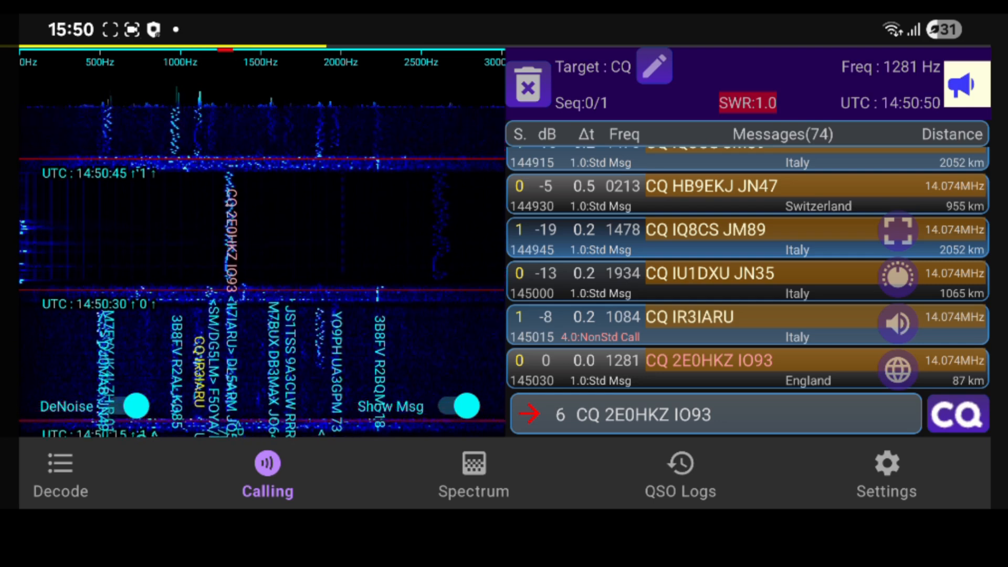
{"action": "left_click", "coordinate": [225, 219]}
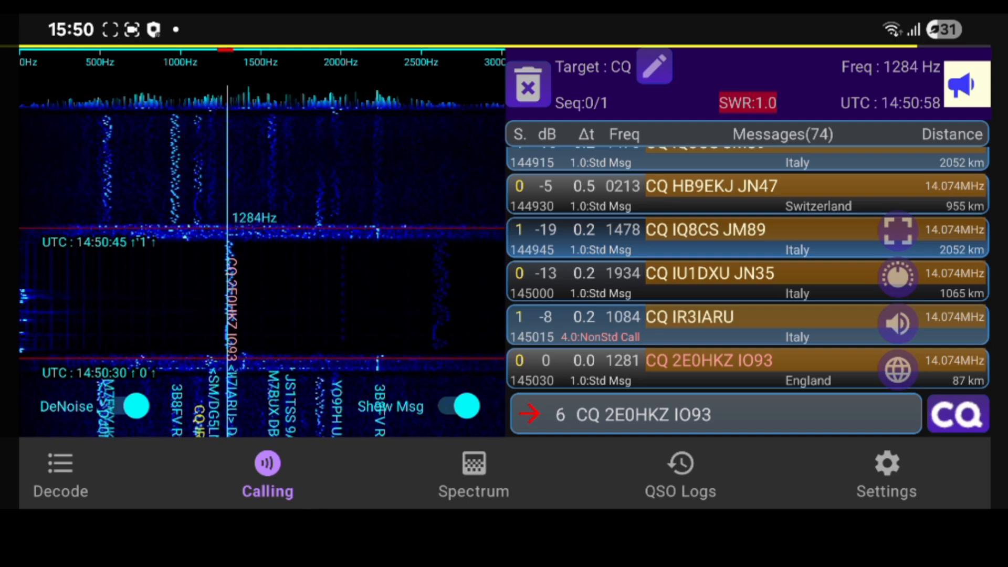
{"action": "left_click", "coordinate": [688, 326]}
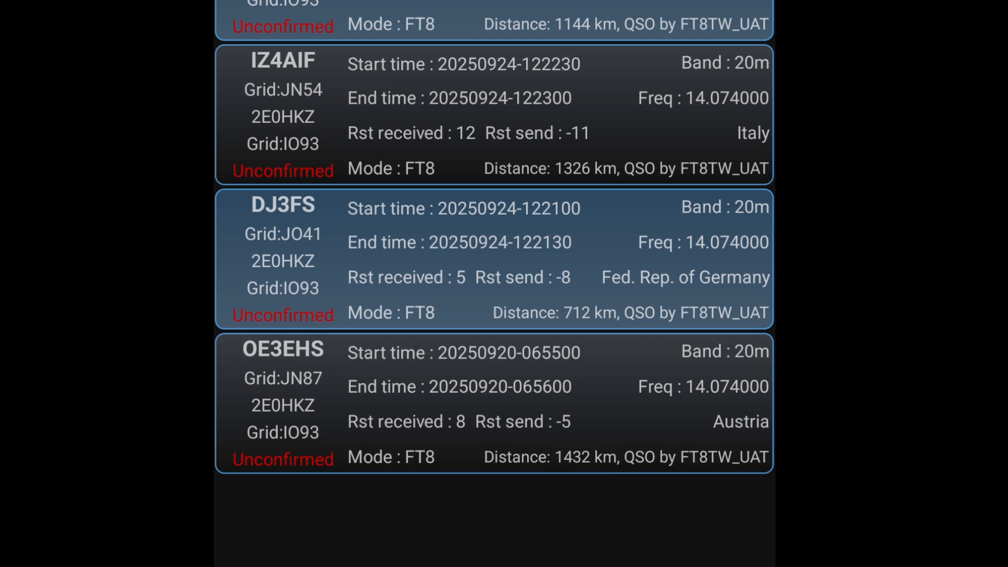
Scroll the QSO Logs list before returning to the live 14.074 MHz waterfall
{"action": "scroll", "scroll_direction": "down", "scroll_amount": 3}
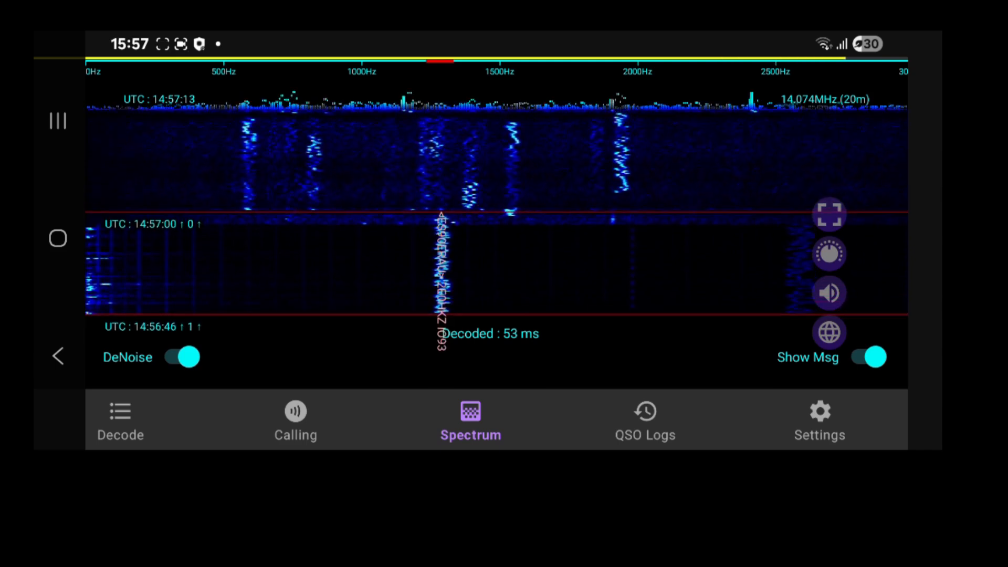
View the calling screen with target ES90ERAU, then the full decode list showing its reply to 2E0HKZ IO93
{"action": "left_click", "coordinate": [295, 418]}
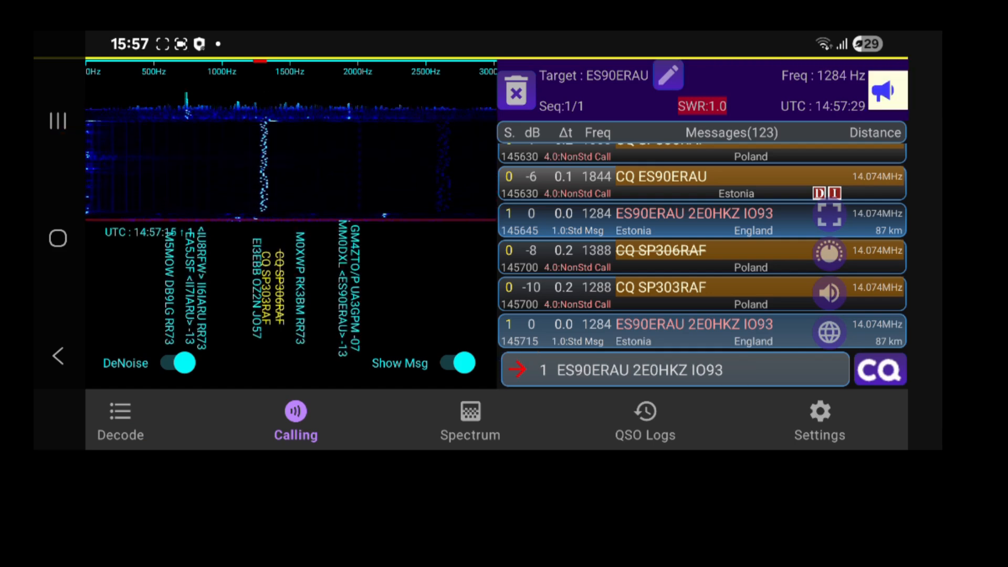
{"action": "left_click", "coordinate": [118, 421]}
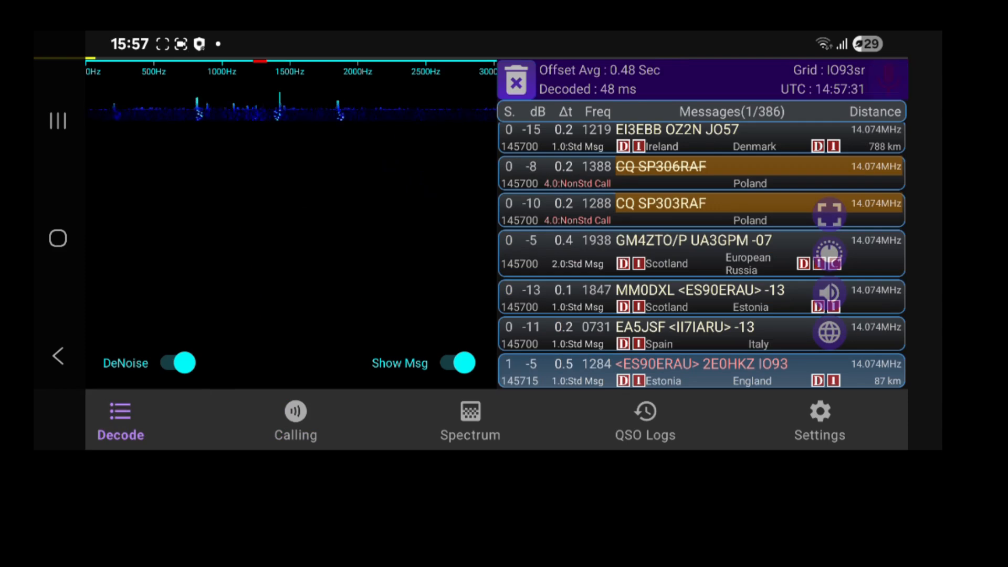